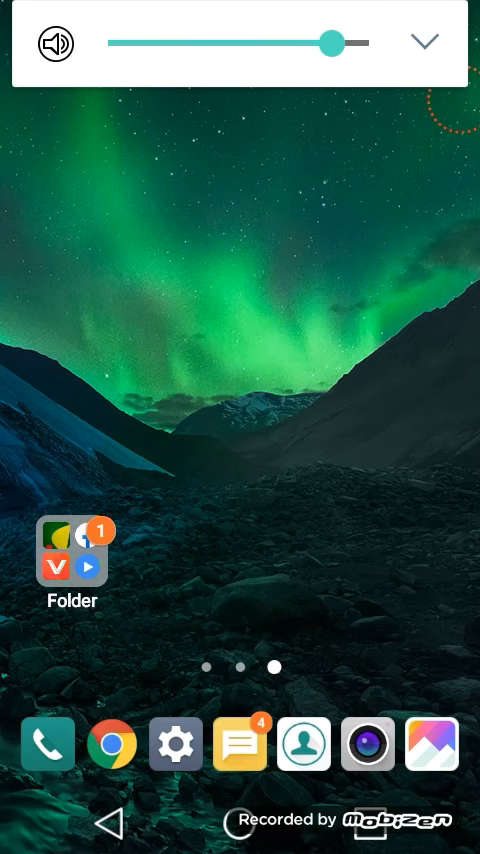
Step: Dismiss the volume popup and return to the home screen
{"action": "left_click", "coordinate": [424, 42]}
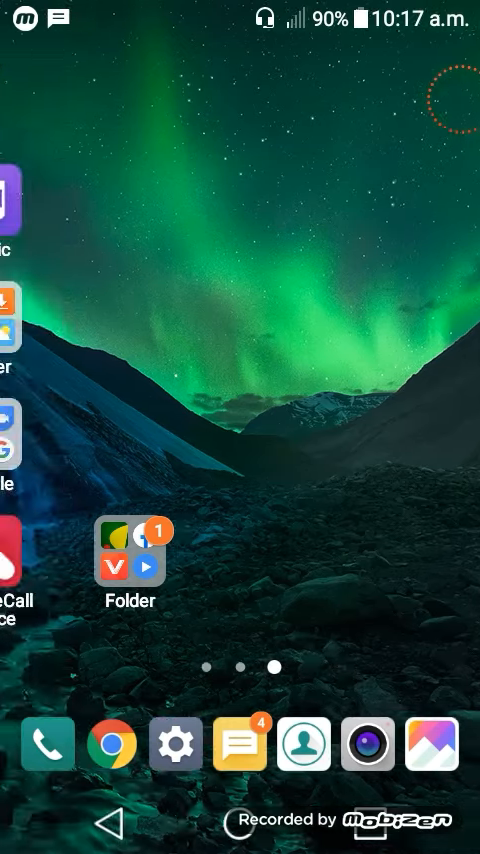
Step: Go to Settings > Lock screen under the Device section
{"action": "left_click", "coordinate": [174, 744]}
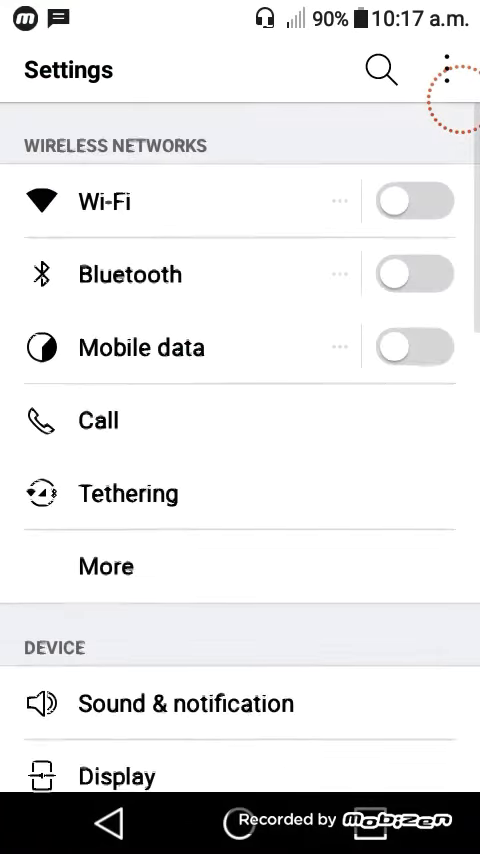
{"action": "scroll", "scroll_direction": "down", "scroll_amount": 3}
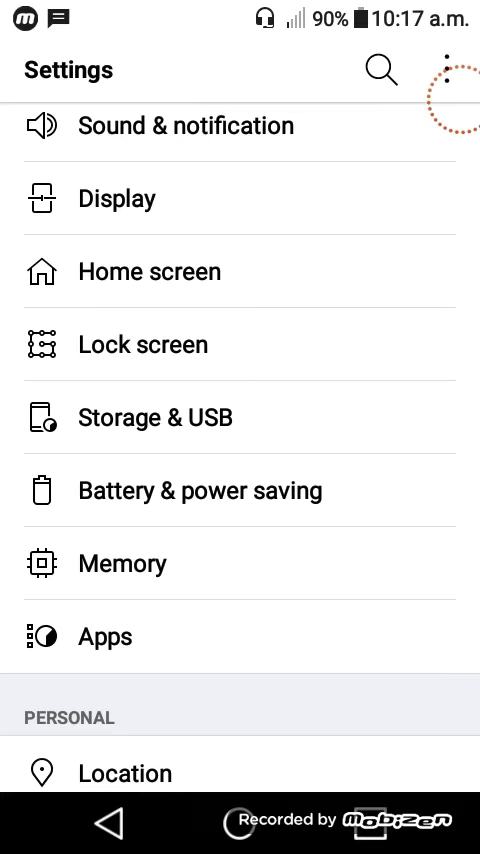
{"action": "left_click", "coordinate": [142, 344]}
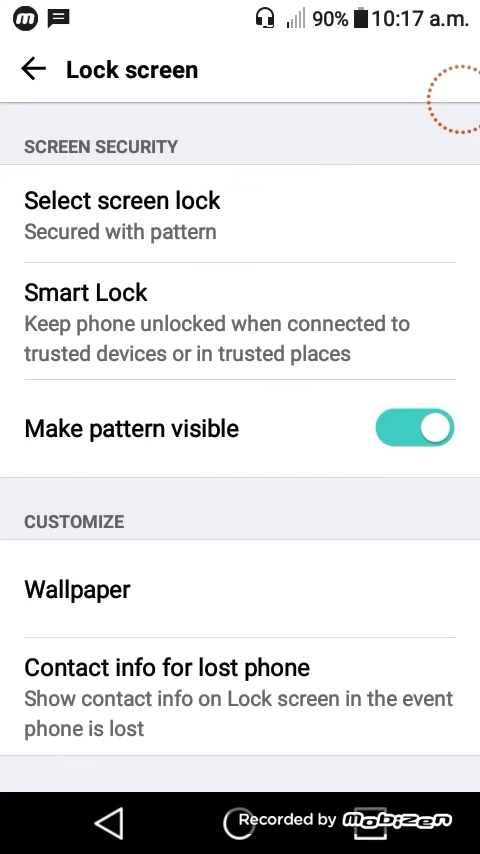
Step: Choose Select screen lock and draw the existing pattern to verify identity
{"action": "left_click", "coordinate": [124, 200]}
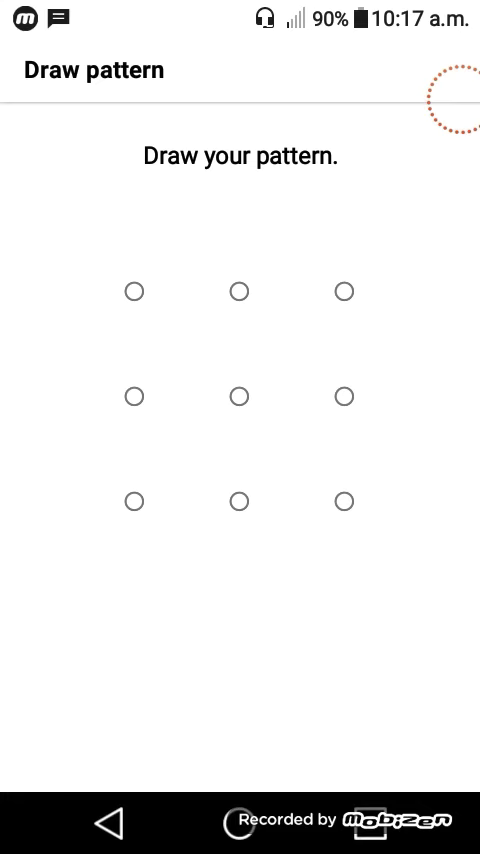
{"action": "left_click_drag", "start_coordinate": [136, 292], "coordinate": [344, 500]}
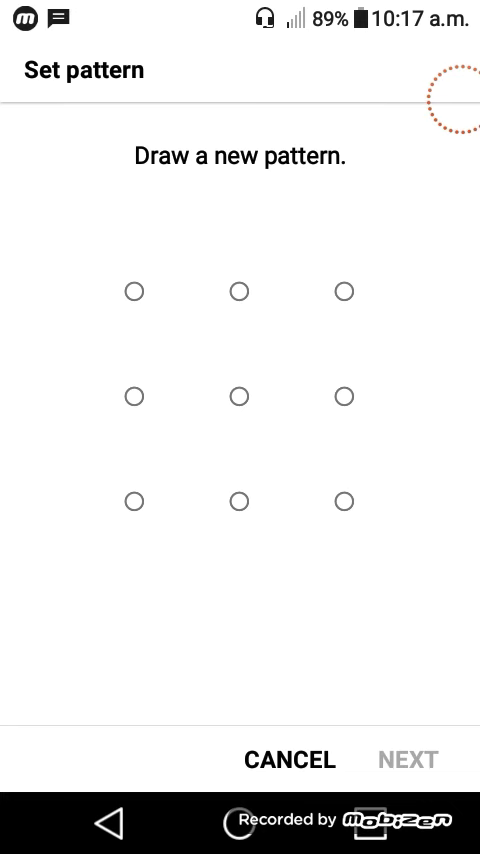
Step: Draw the new pattern across the top row and down the right column, then confirm it
{"action": "left_click_drag", "start_coordinate": [132, 292], "coordinate": [344, 292]}
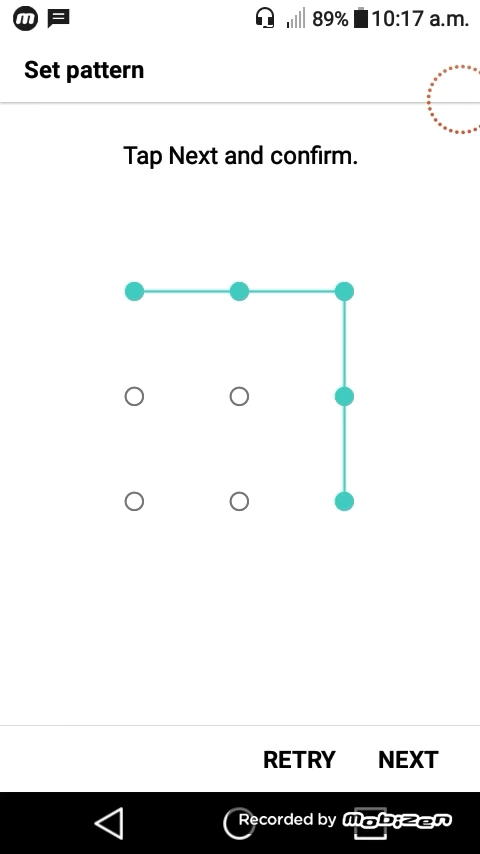
{"action": "left_click", "coordinate": [406, 760]}
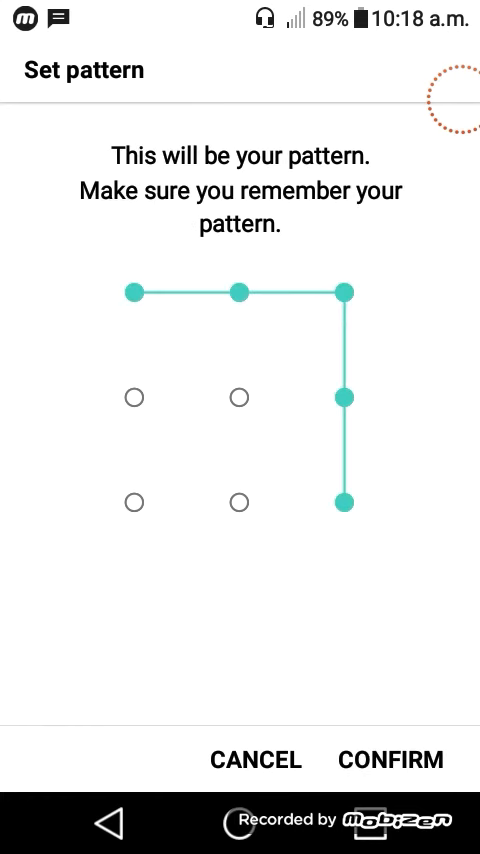
{"action": "left_click", "coordinate": [388, 760]}
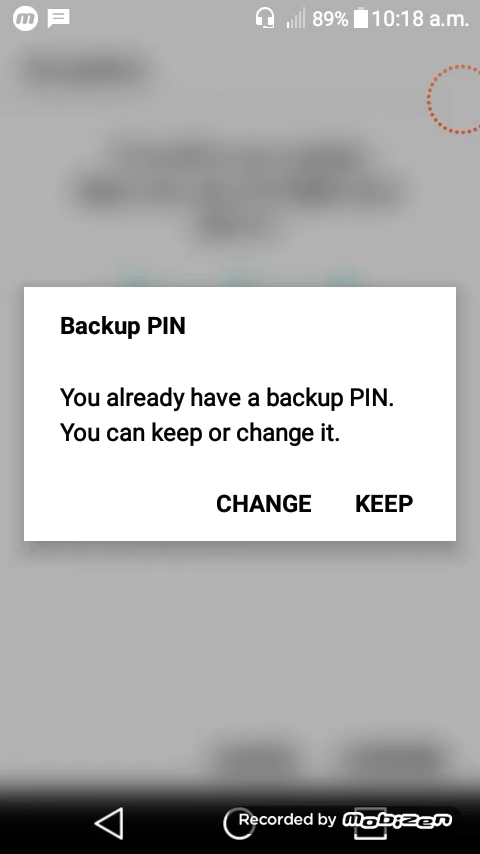
Step: Keep the existing backup PIN so the new pattern becomes the screen lock
{"action": "left_click", "coordinate": [384, 504]}
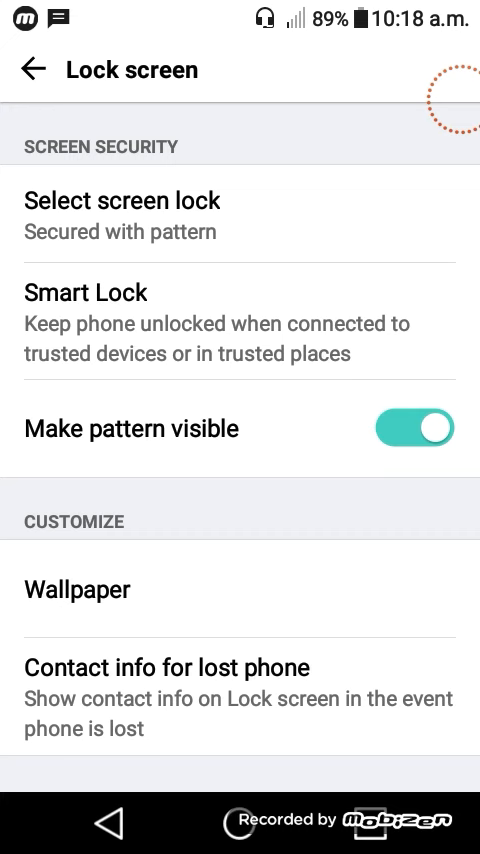
{"action": "left_click", "coordinate": [412, 428]}
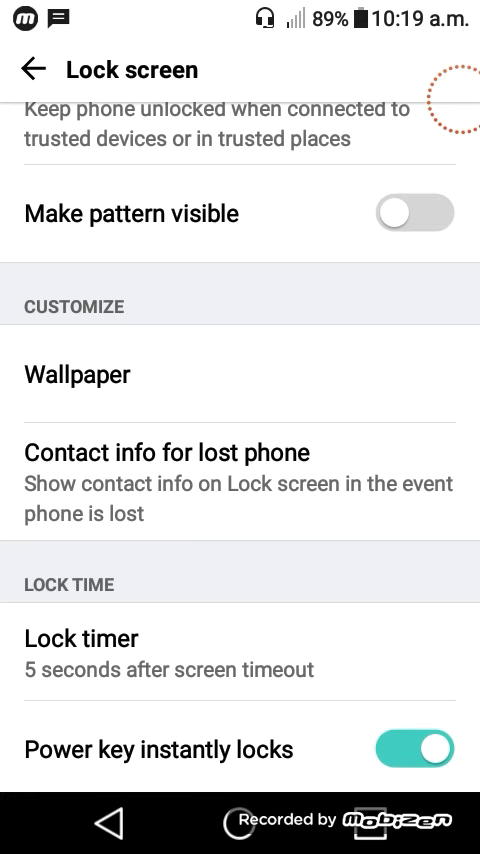
{"action": "left_click", "coordinate": [412, 212]}
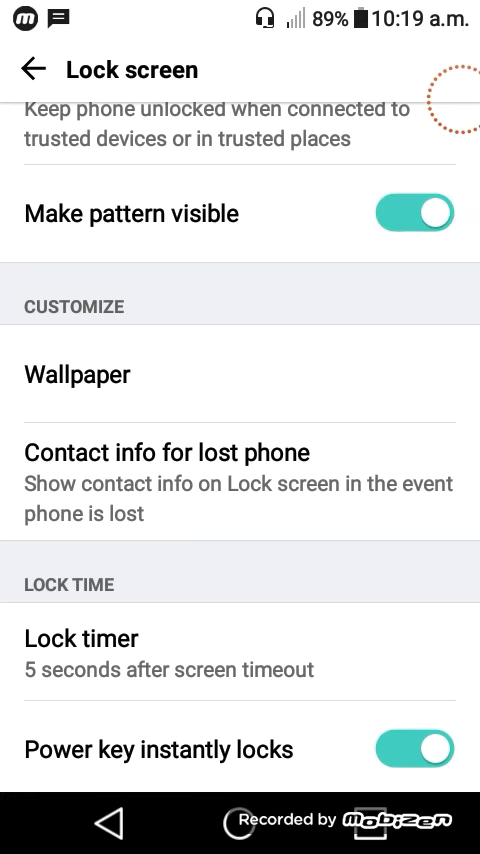
{"action": "scroll", "scroll_direction": "up", "scroll_amount": 3}
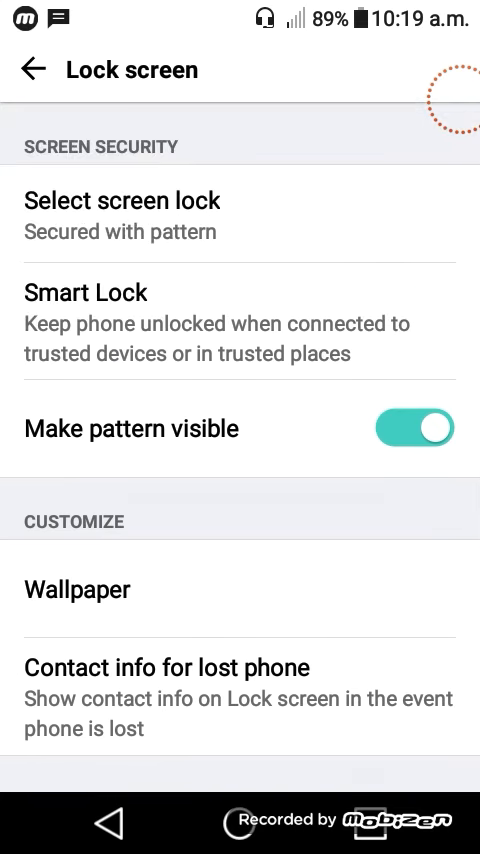
{"action": "left_click", "coordinate": [448, 100]}
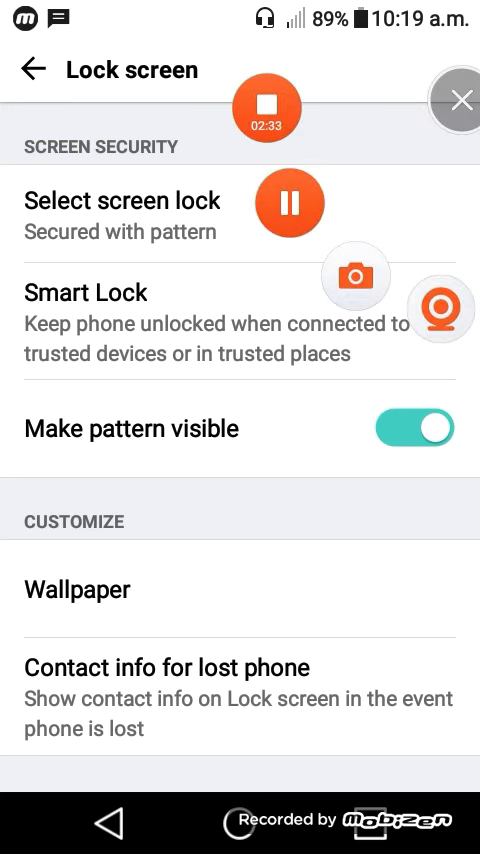